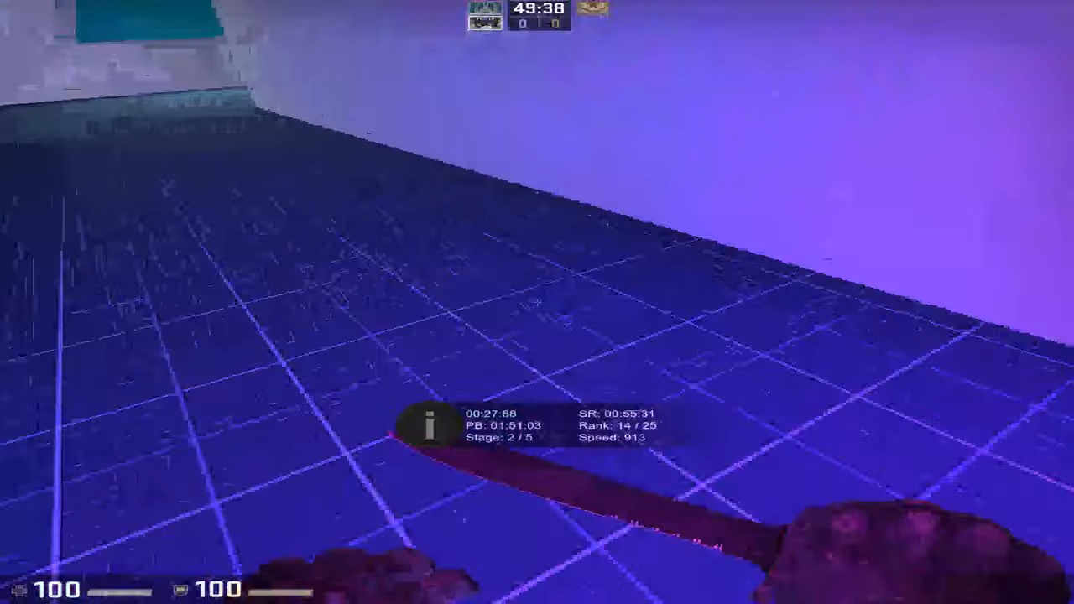
pyautogui.moveTo(538, 302)
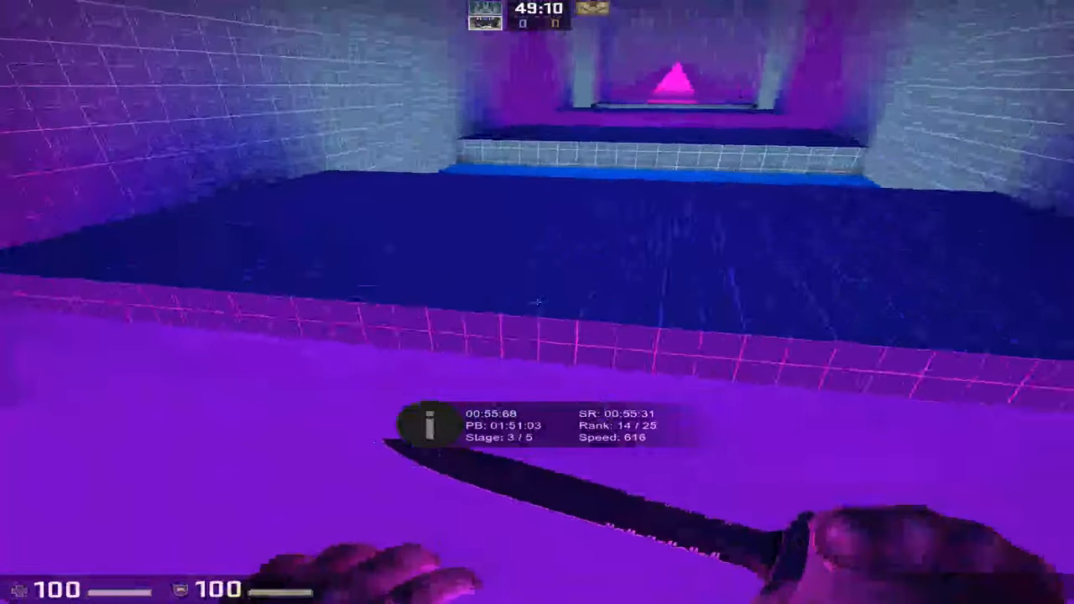
pyautogui.moveTo(537, 302)
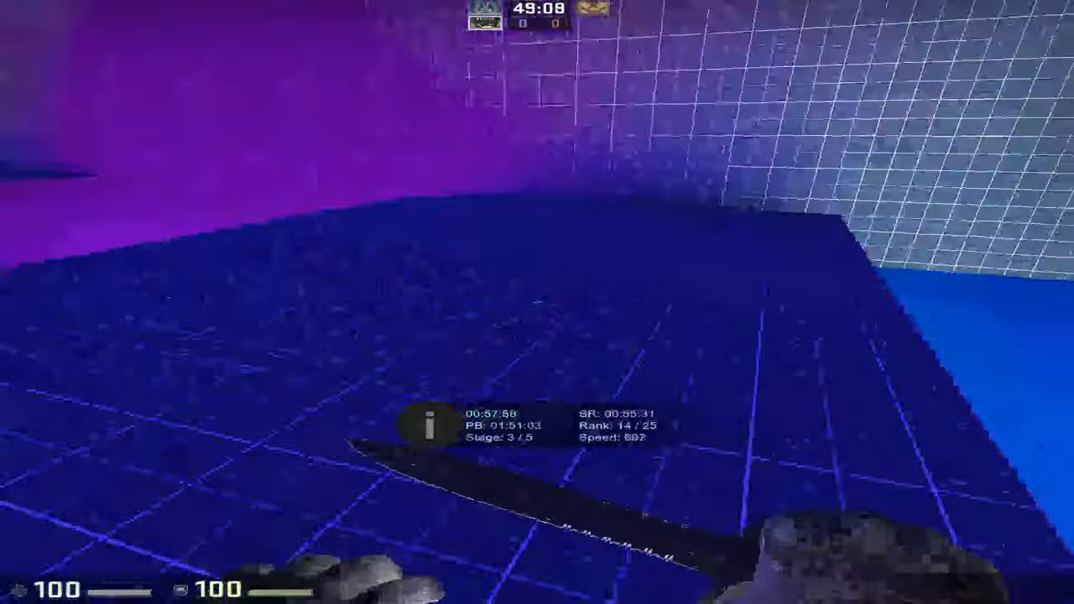